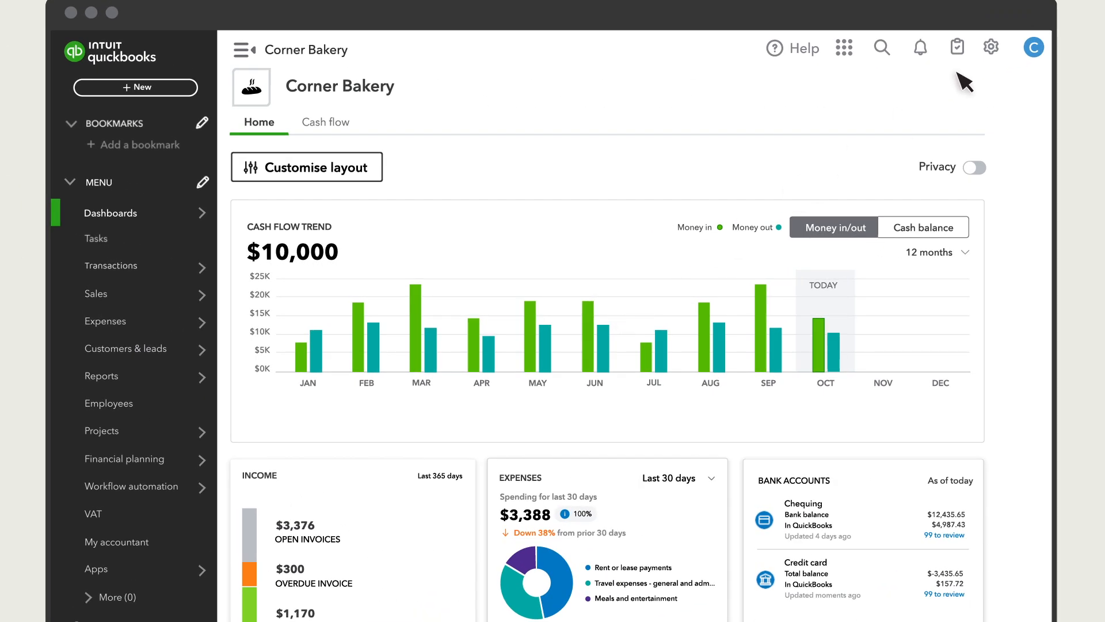
# From the gear menu, launch Back up company to reach the Online Back-up & Restore login
pyautogui.click(990, 47)
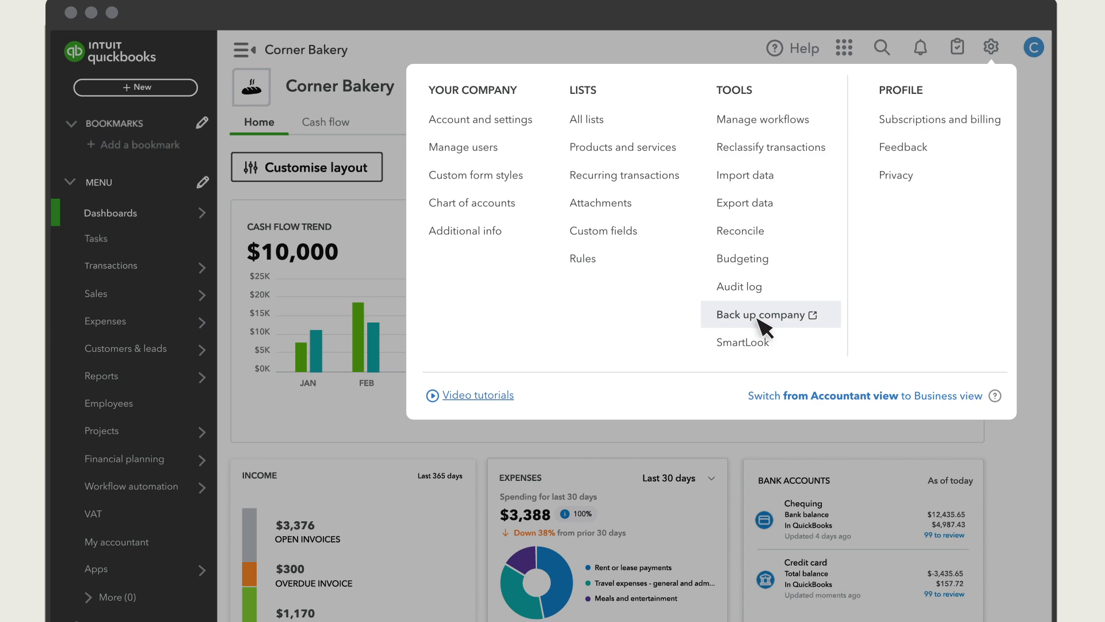
pyautogui.click(758, 315)
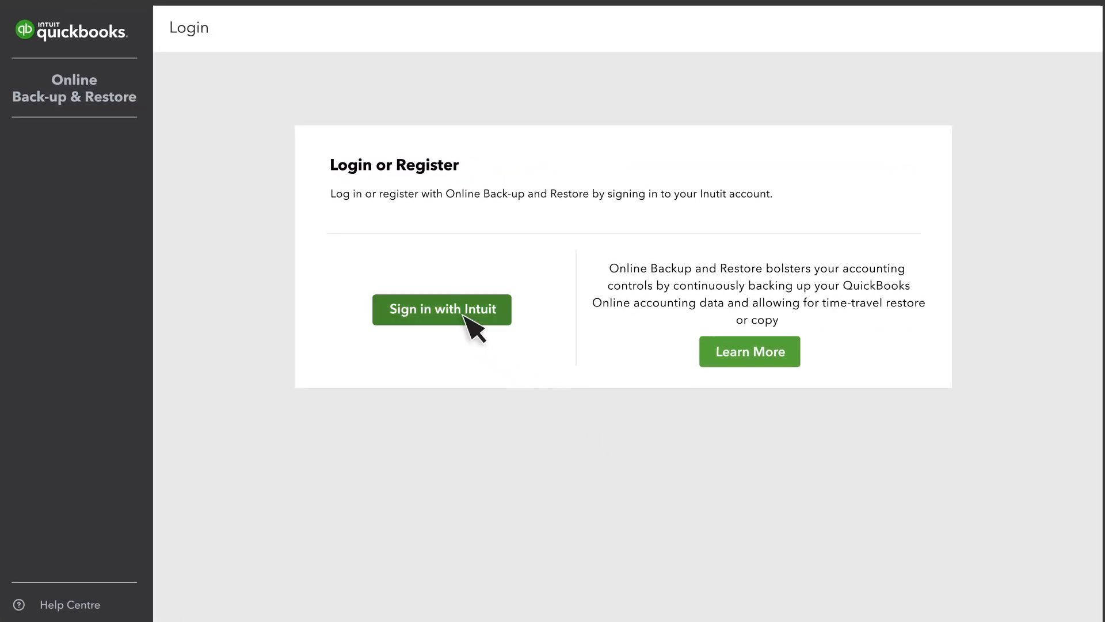
# Sign in with Intuit to Online Backup & Restore
pyautogui.click(442, 309)
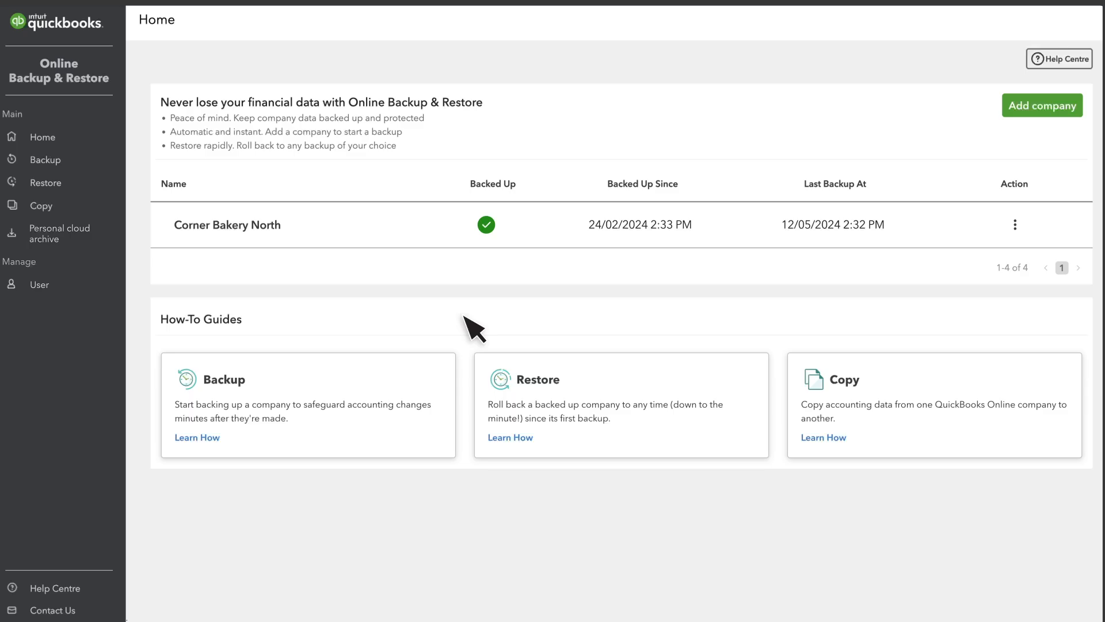
pyautogui.moveTo(233, 268)
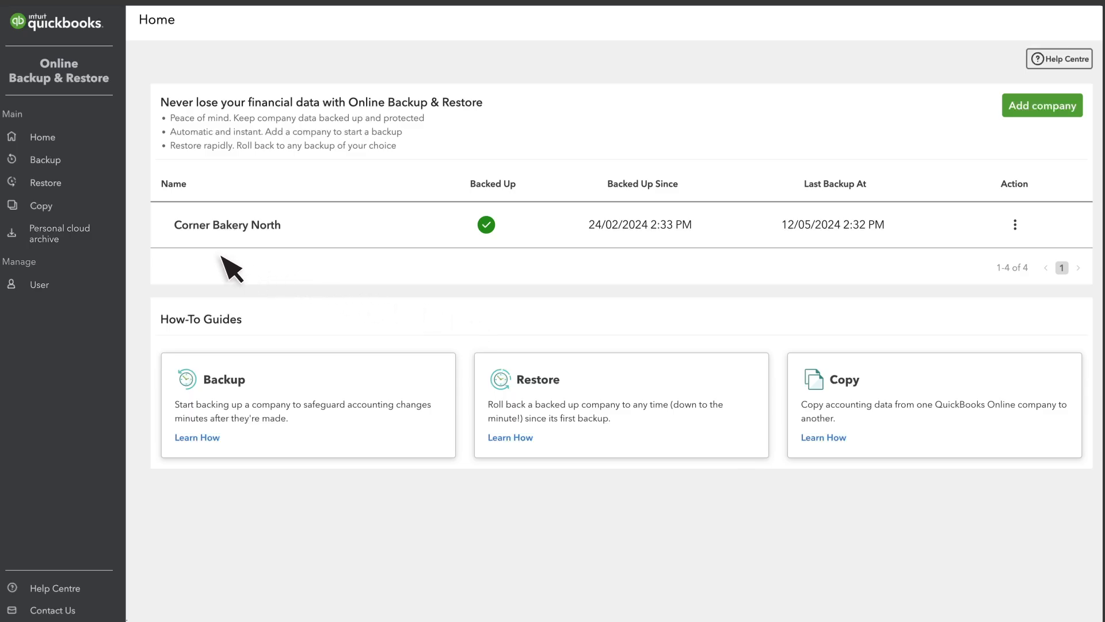
pyautogui.moveTo(531, 215)
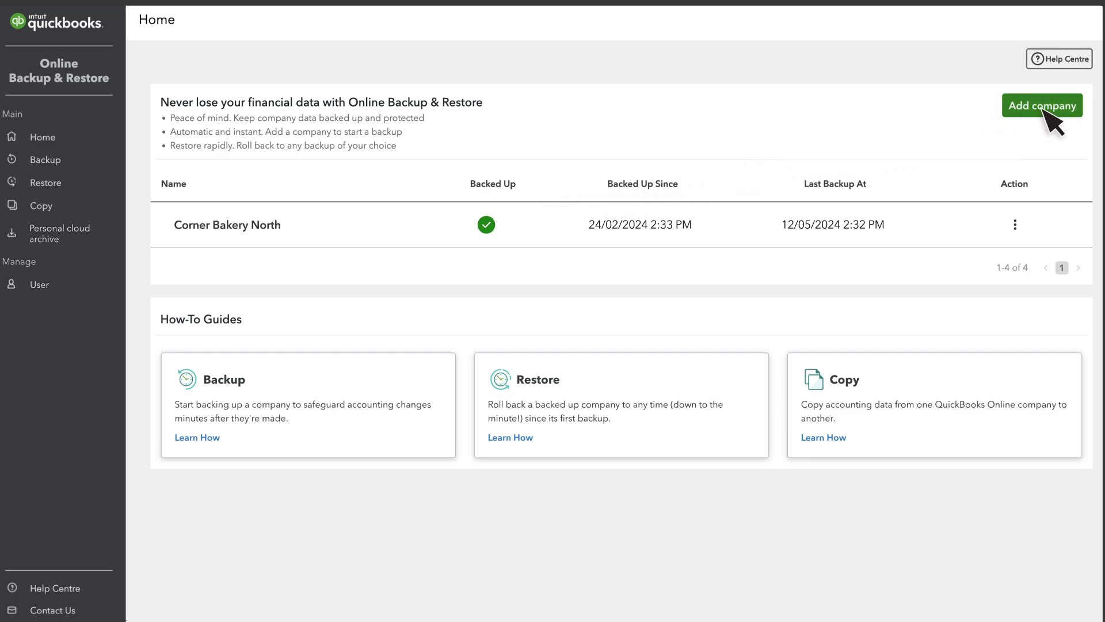
# Add the company 'Corner Bakery' to Online Backup & Restore
pyautogui.click(1041, 104)
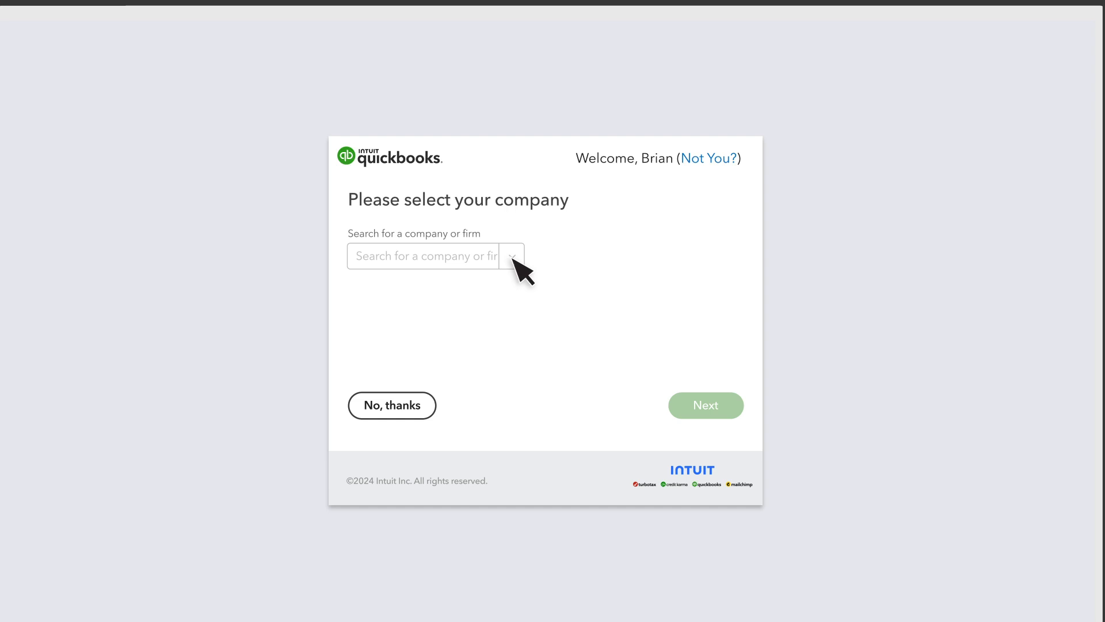
pyautogui.write('Corner Bakery')
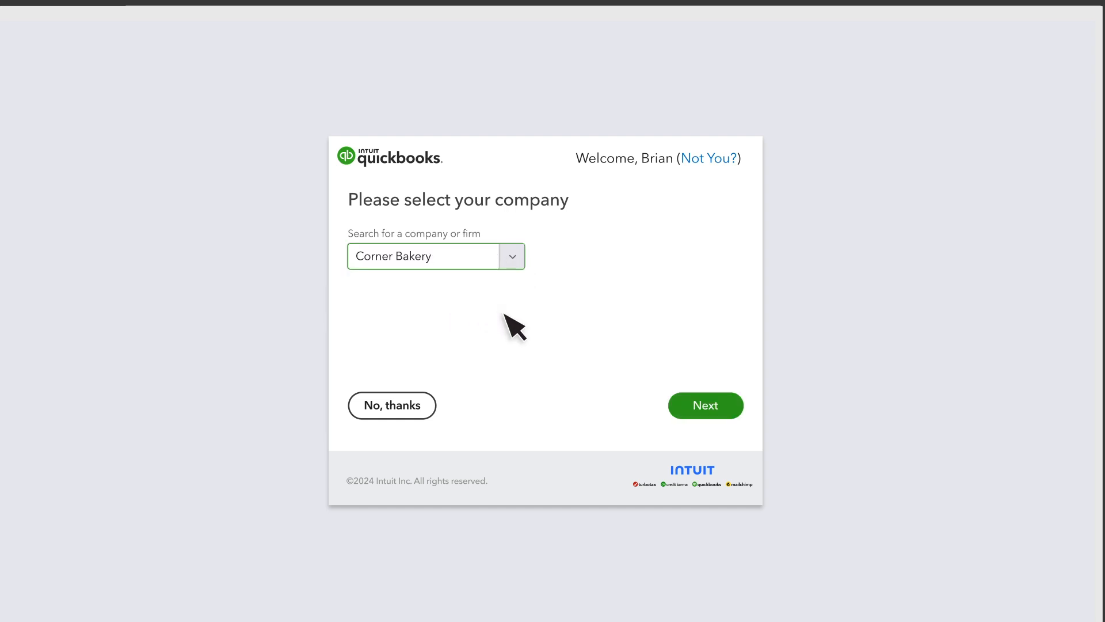
pyautogui.click(705, 406)
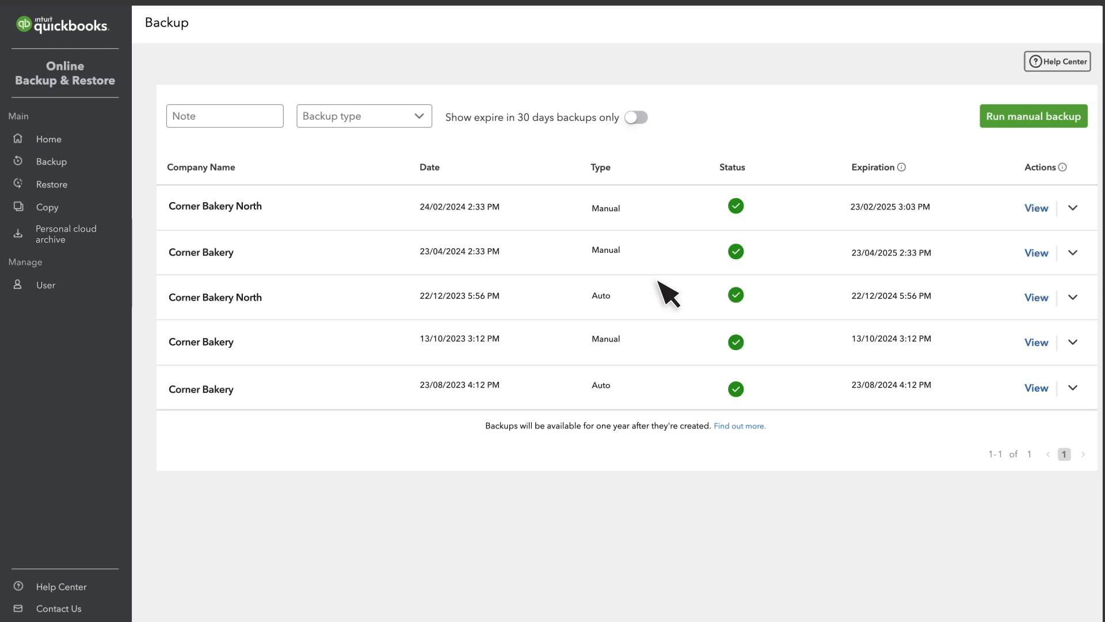
pyautogui.moveTo(633, 243)
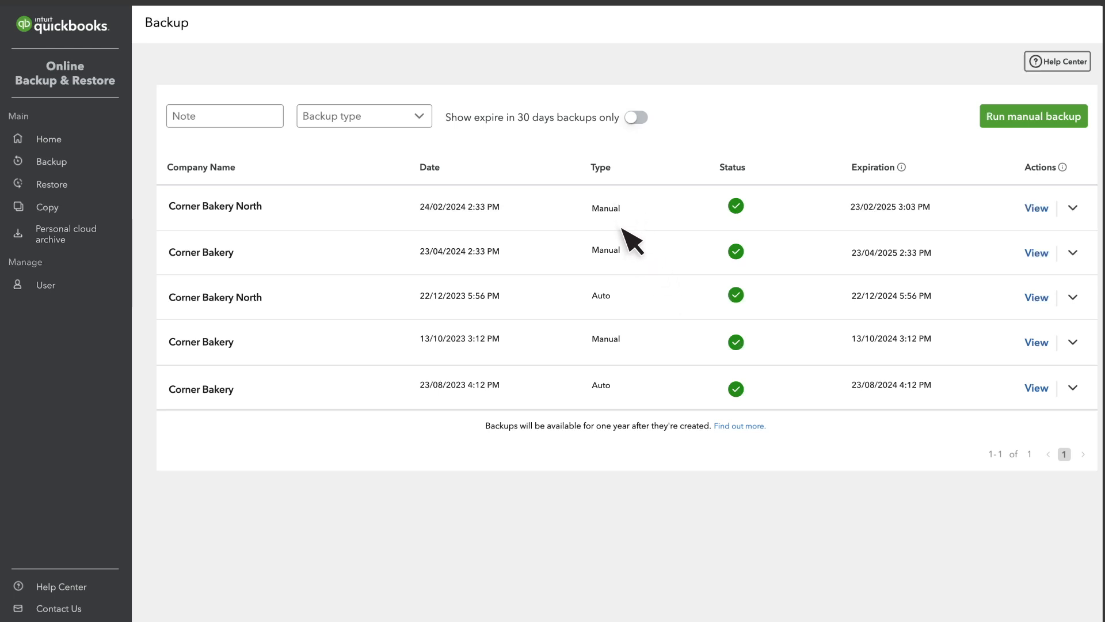
pyautogui.moveTo(638, 264)
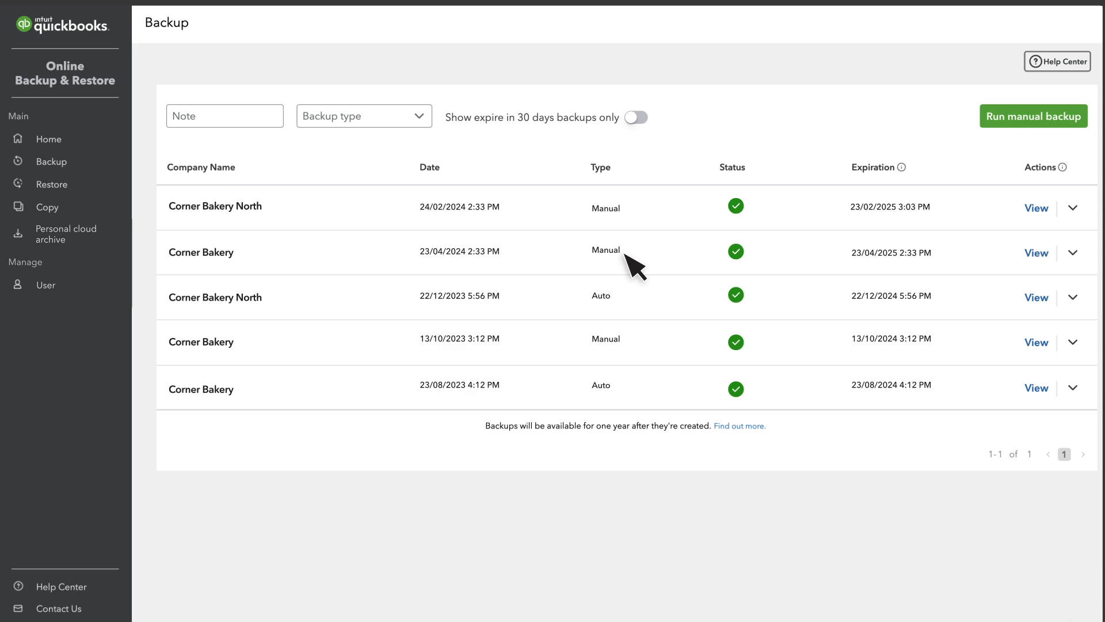
pyautogui.moveTo(50, 138)
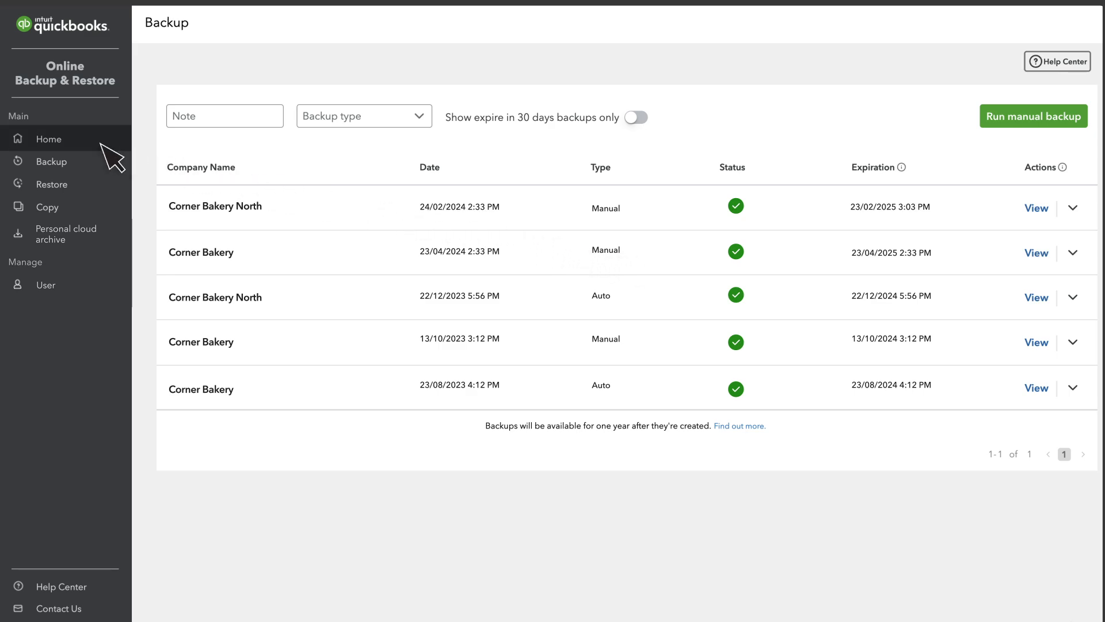
pyautogui.click(49, 138)
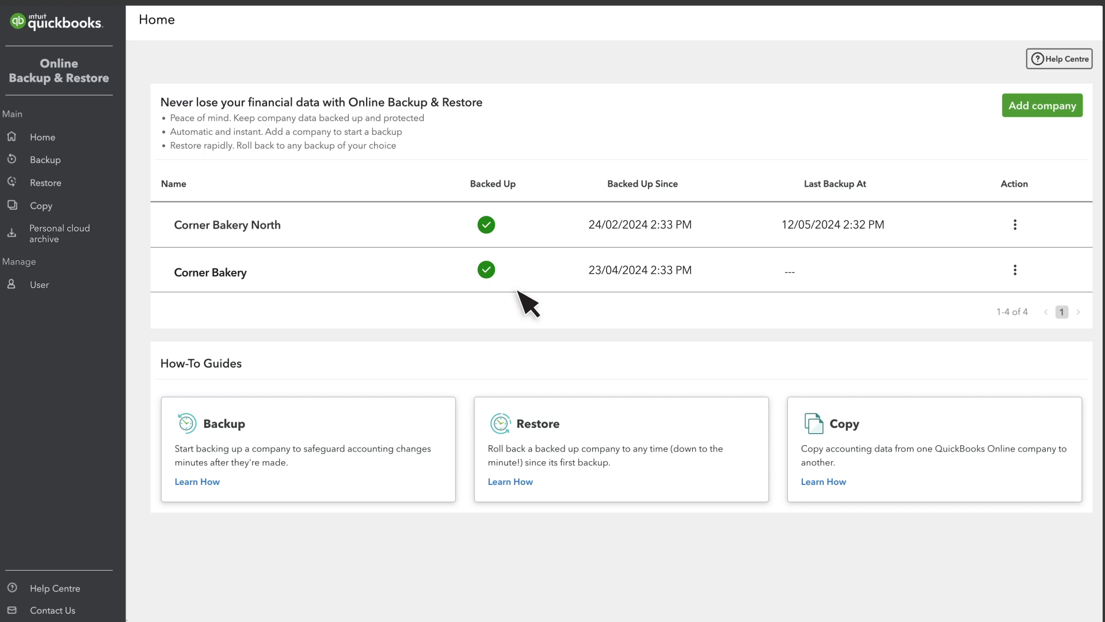
pyautogui.moveTo(584, 320)
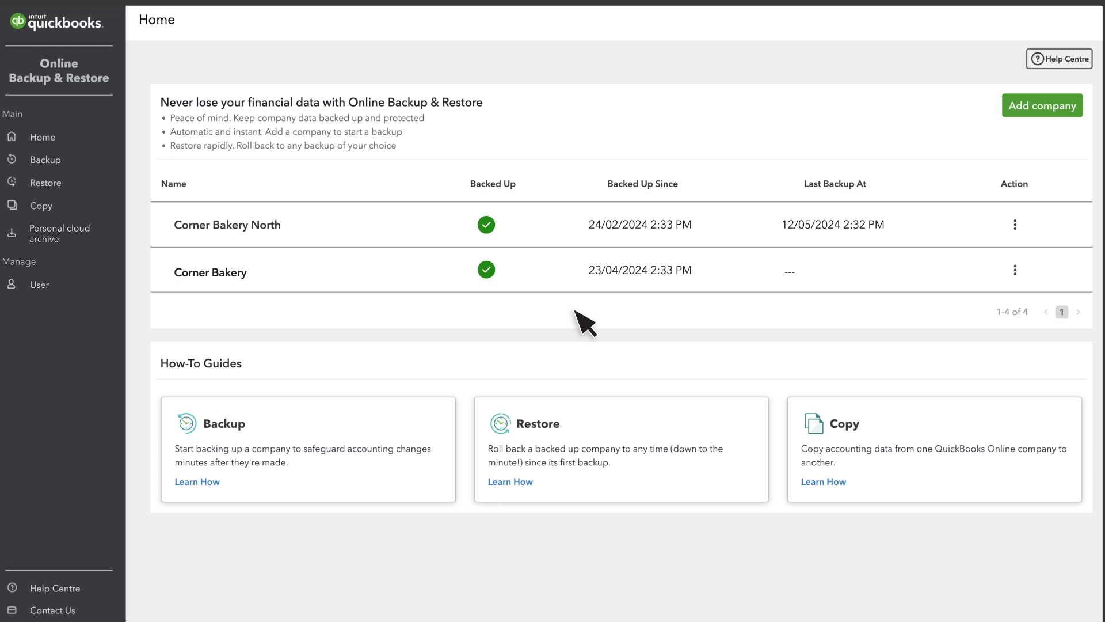
pyautogui.moveTo(212, 217)
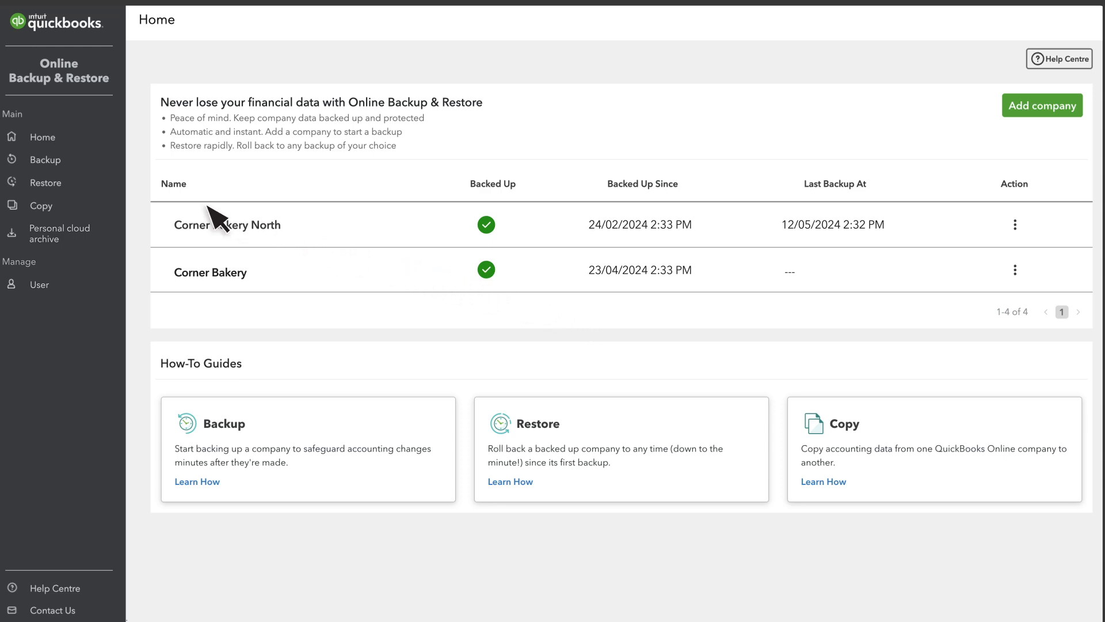
pyautogui.click(44, 161)
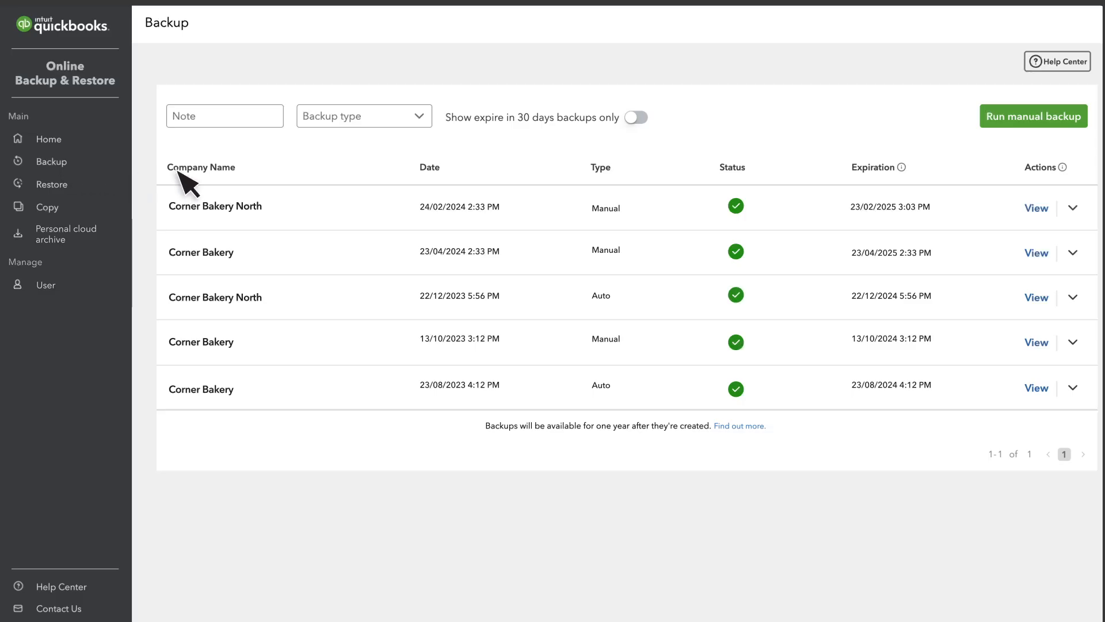
pyautogui.moveTo(761, 175)
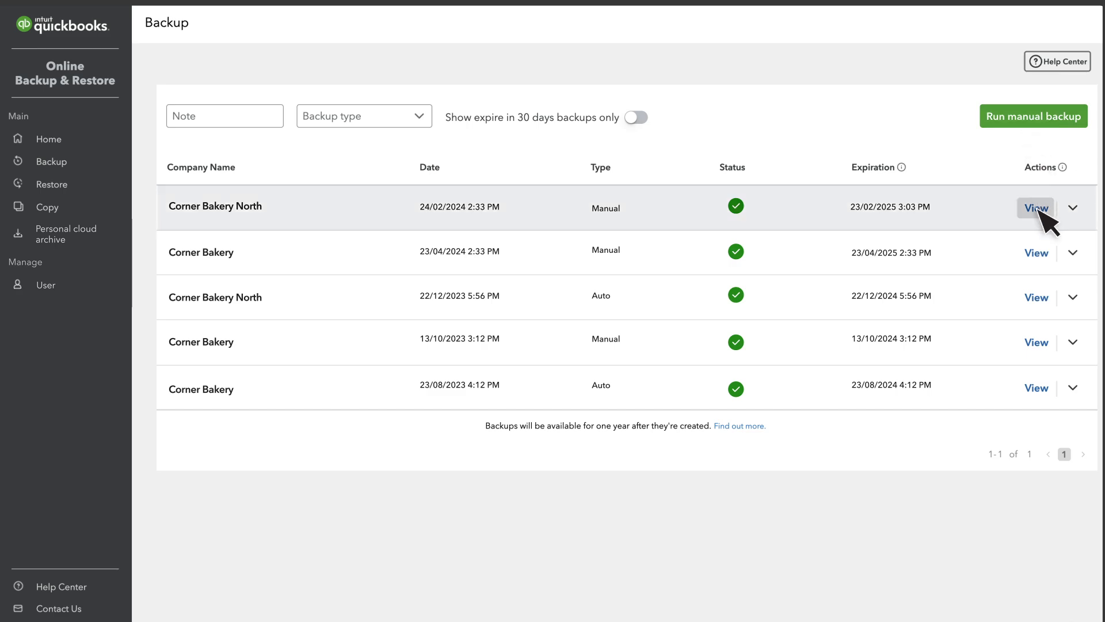
# Review Corner Bakery North's manual backup details and status report, then go back
pyautogui.click(1035, 209)
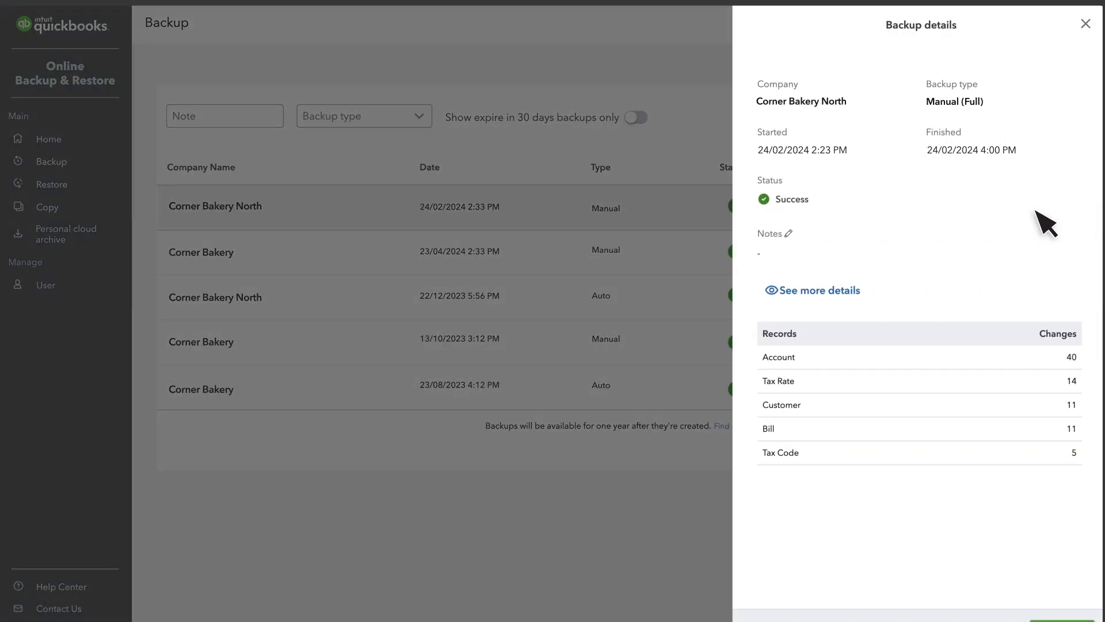
pyautogui.click(811, 290)
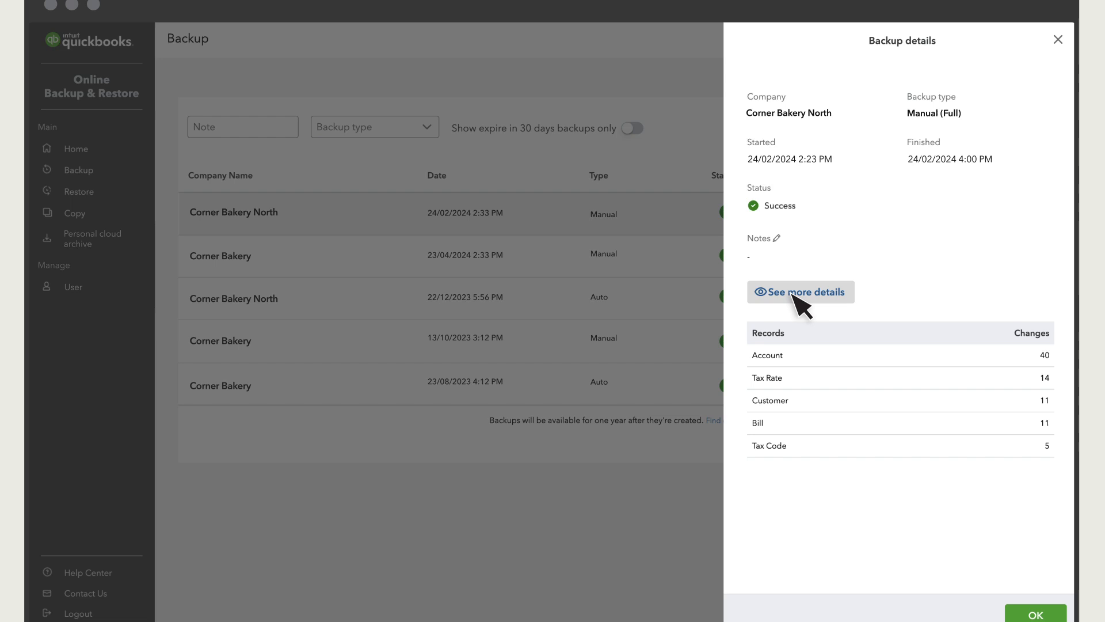
pyautogui.click(800, 292)
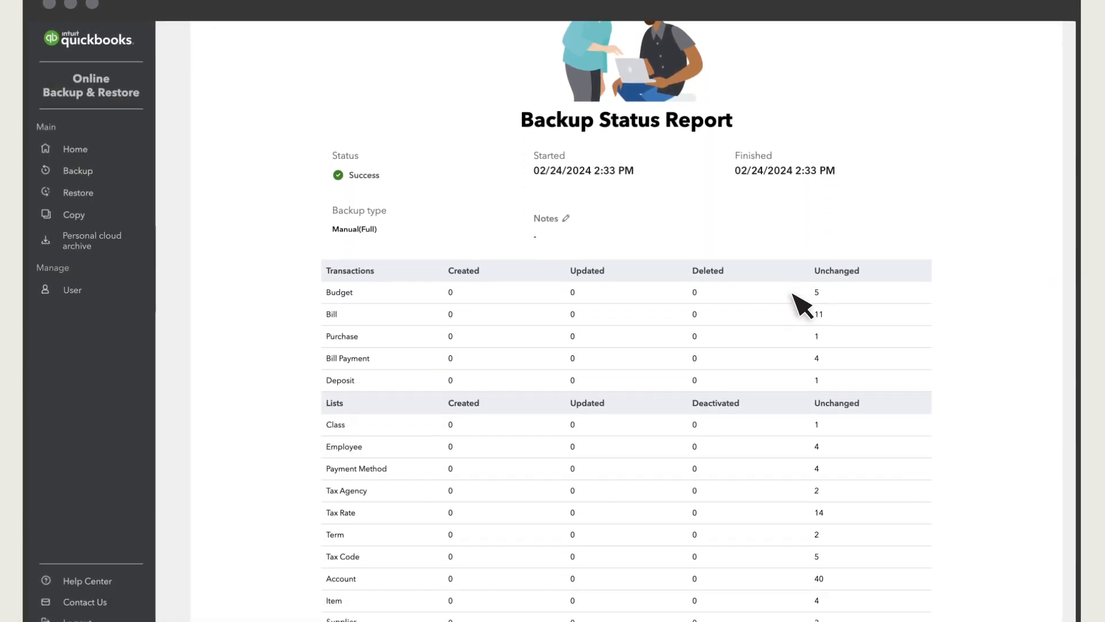
pyautogui.scroll(-3)
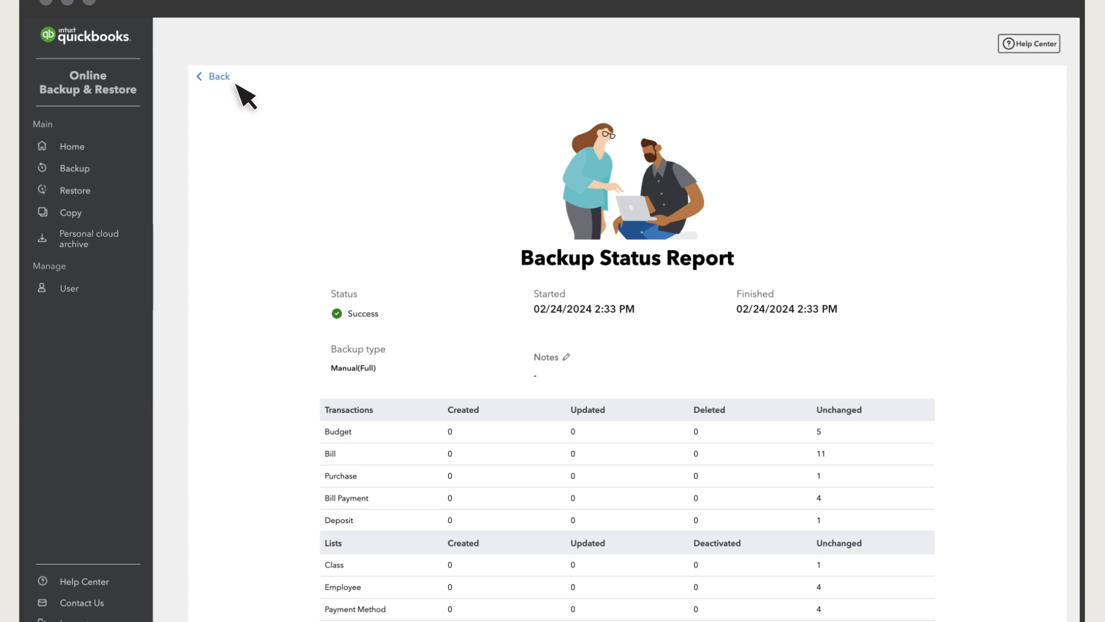
pyautogui.click(214, 76)
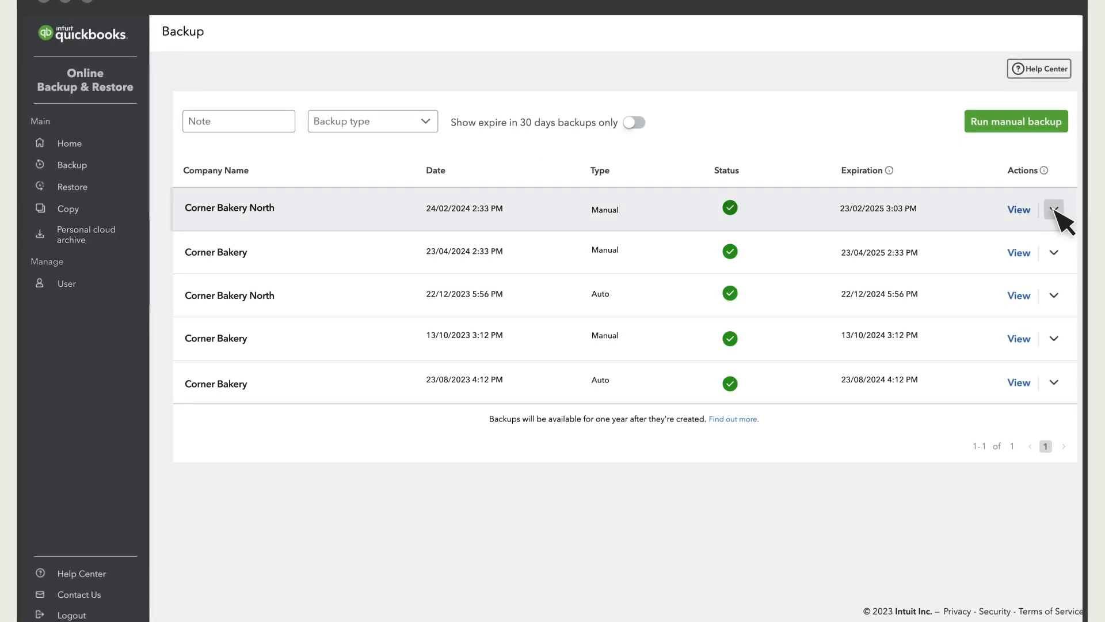
# Start restoring Corner Bakery North's 24/02/2024 backup, keeping the default source, date and time
pyautogui.click(1055, 209)
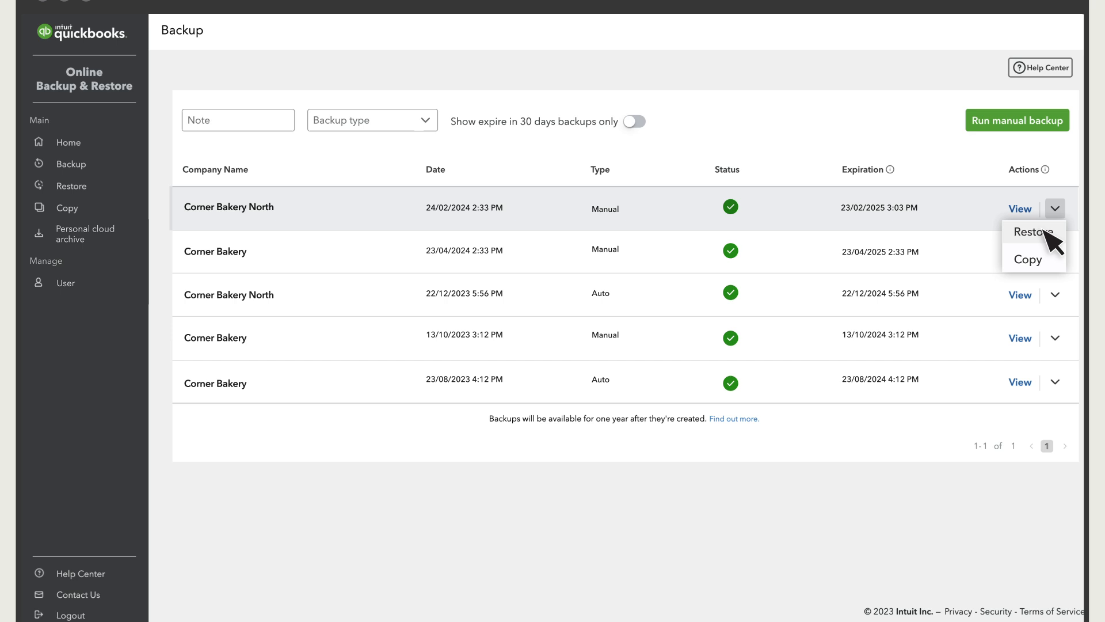
pyautogui.click(1030, 232)
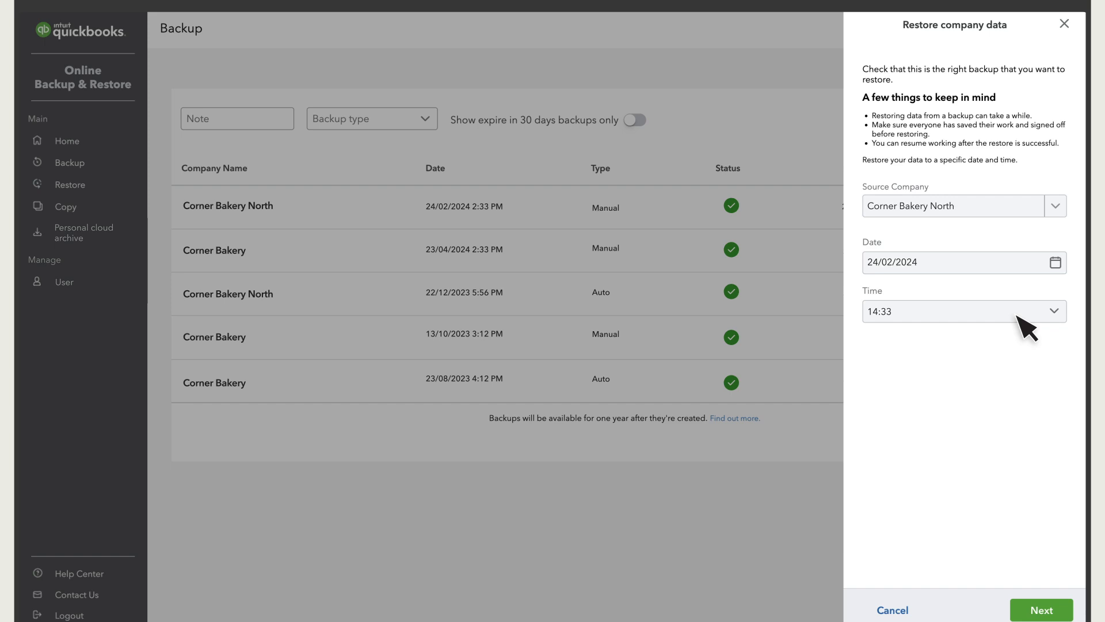
pyautogui.click(1039, 610)
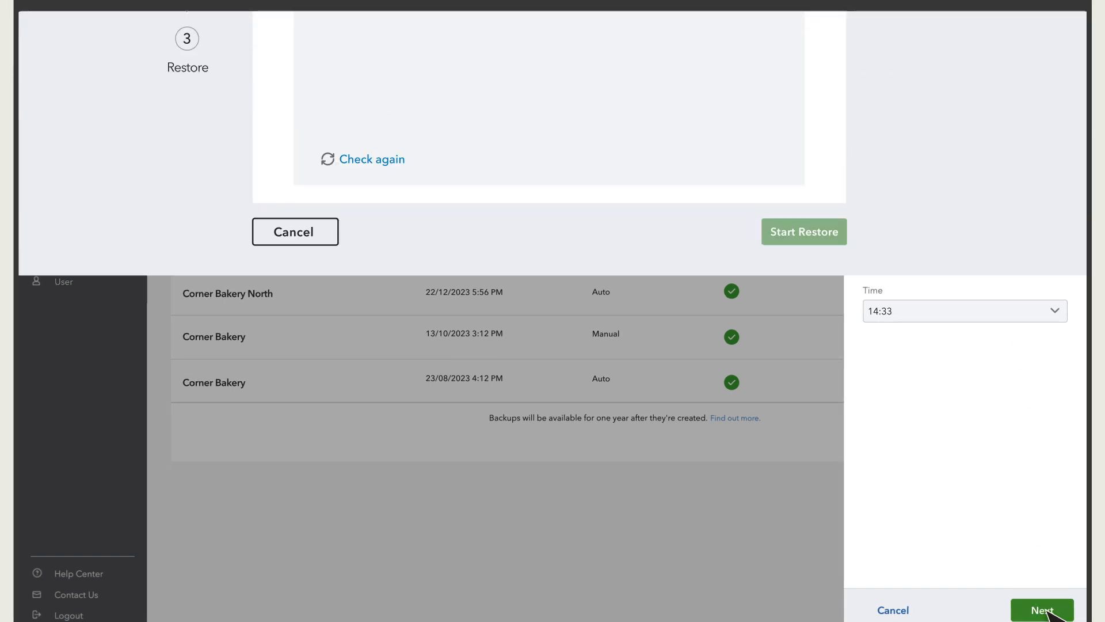
pyautogui.click(1042, 609)
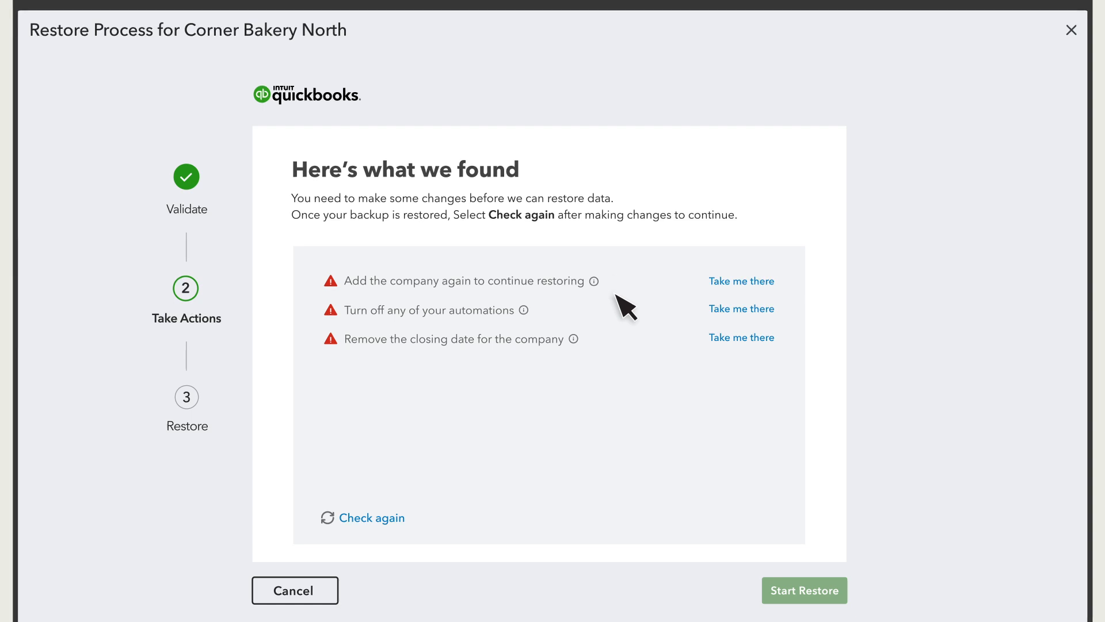
pyautogui.moveTo(626, 365)
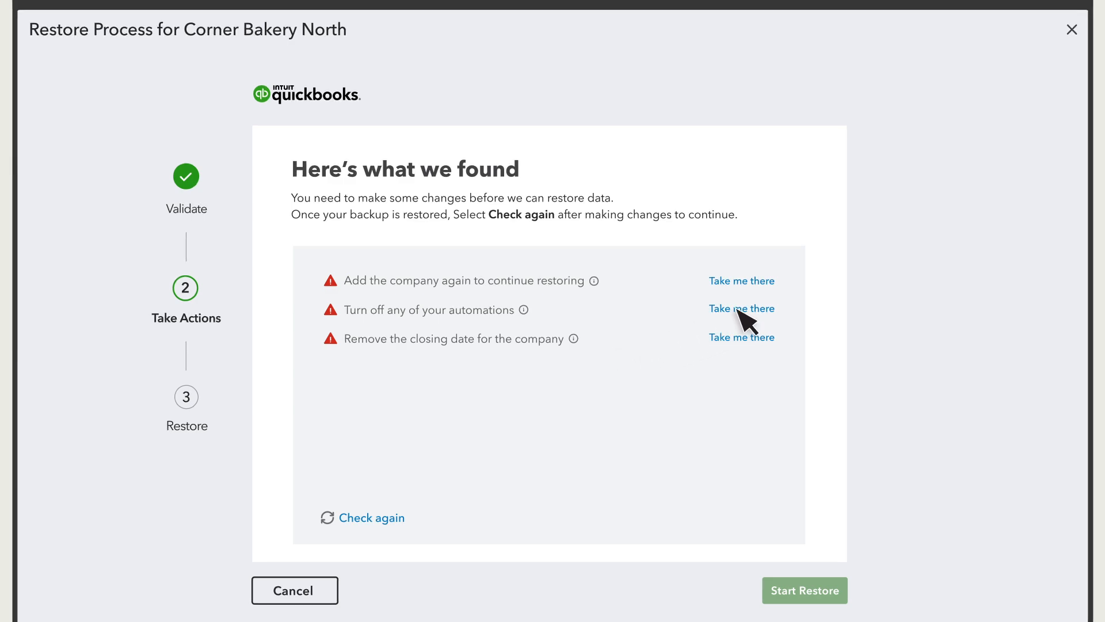
# Turn off all Automation options under Advanced company settings and save
pyautogui.click(741, 308)
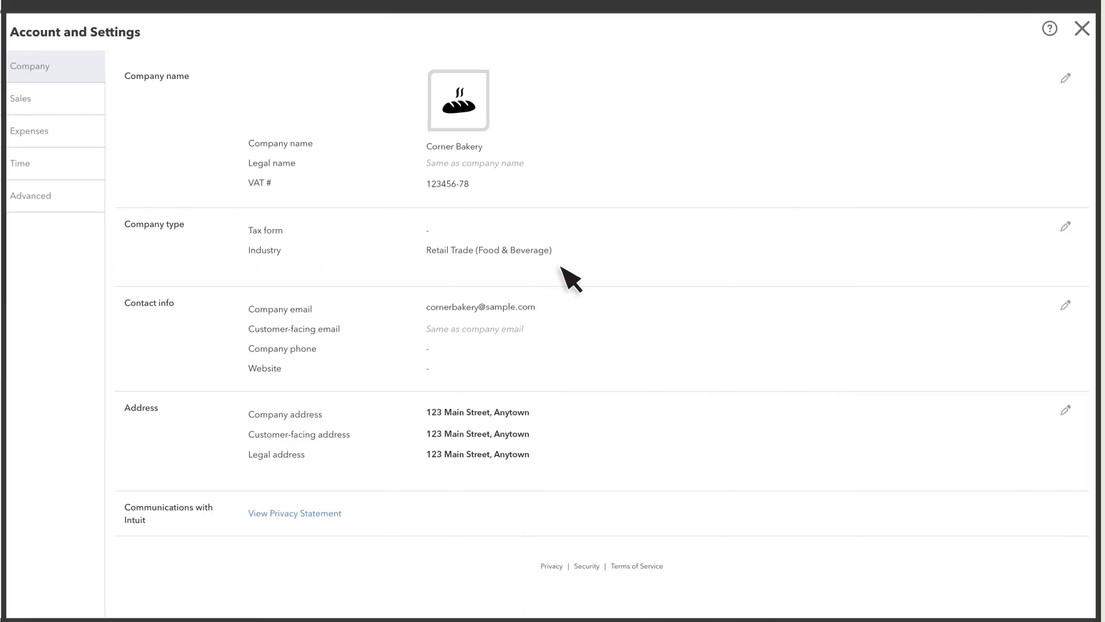
pyautogui.click(31, 195)
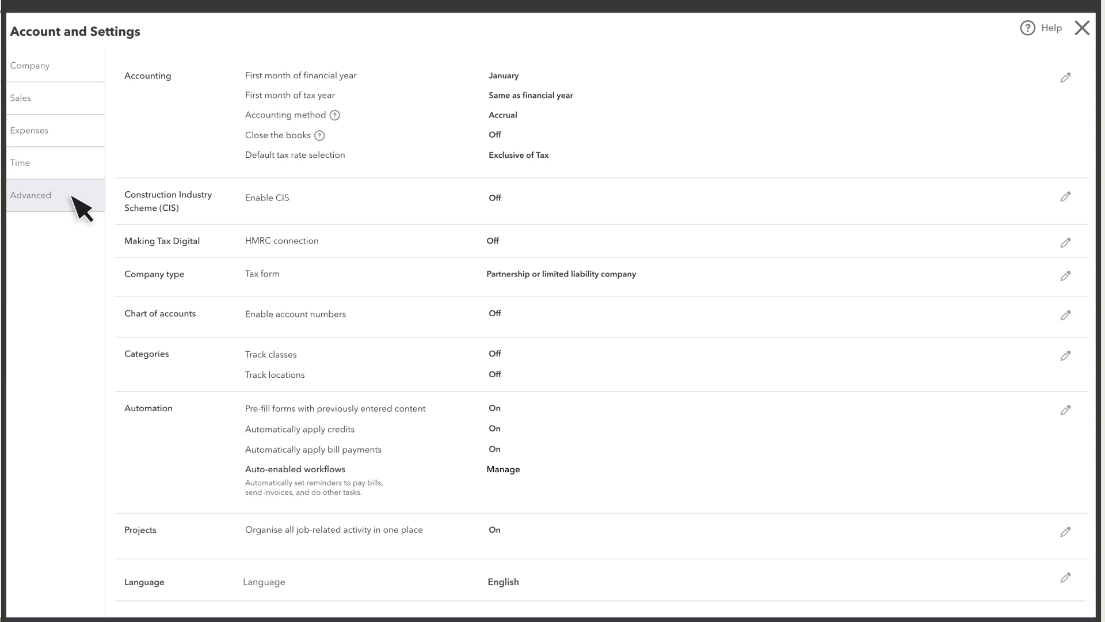
pyautogui.click(1065, 409)
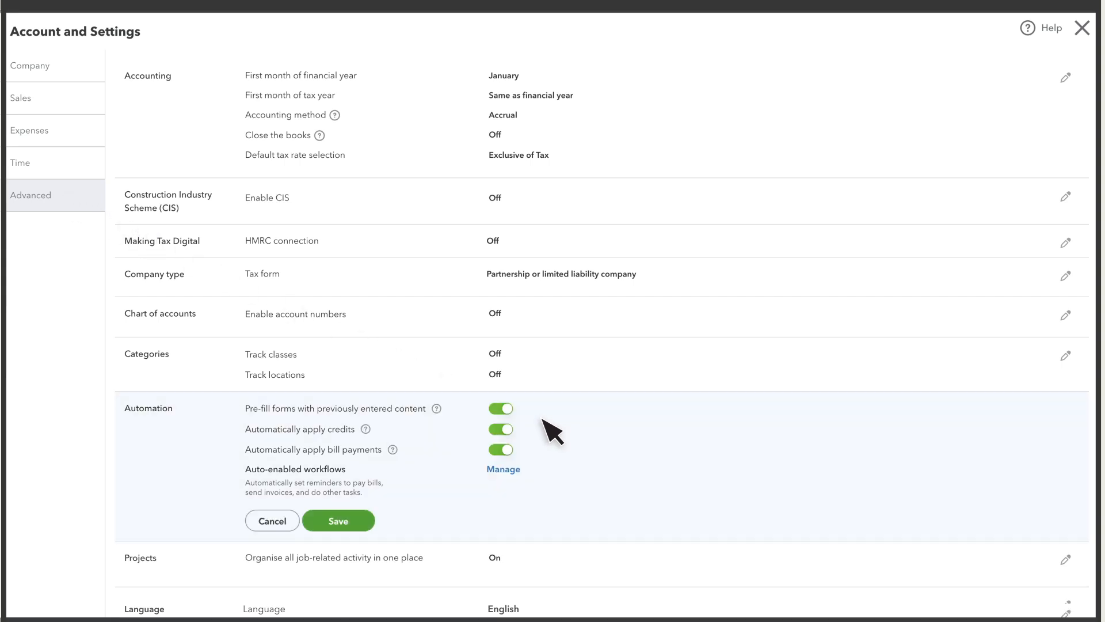
pyautogui.click(501, 428)
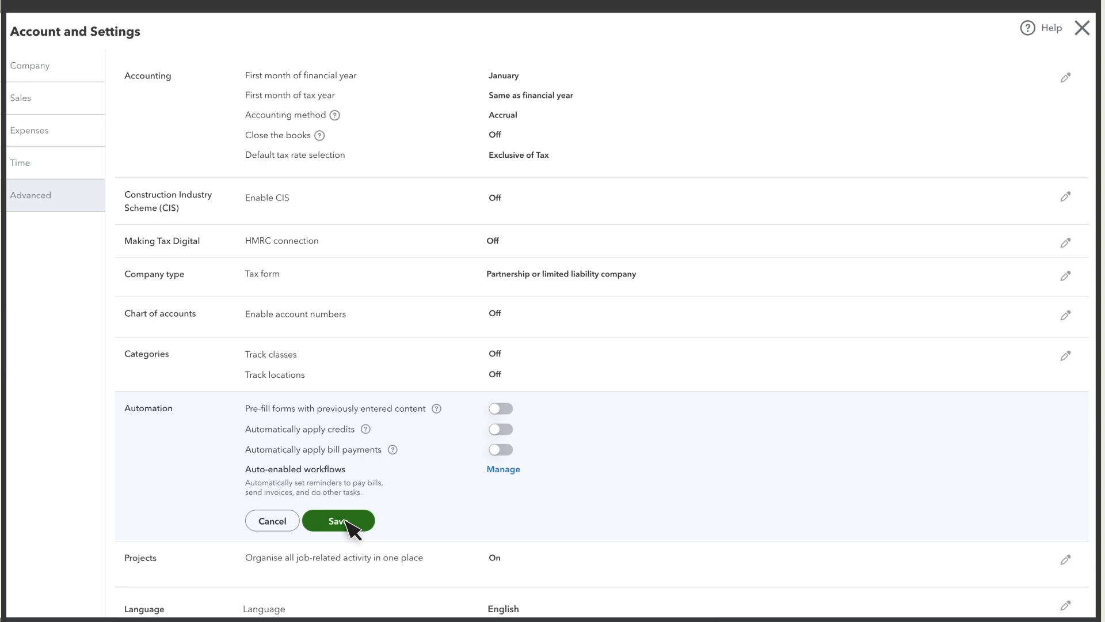
pyautogui.click(338, 521)
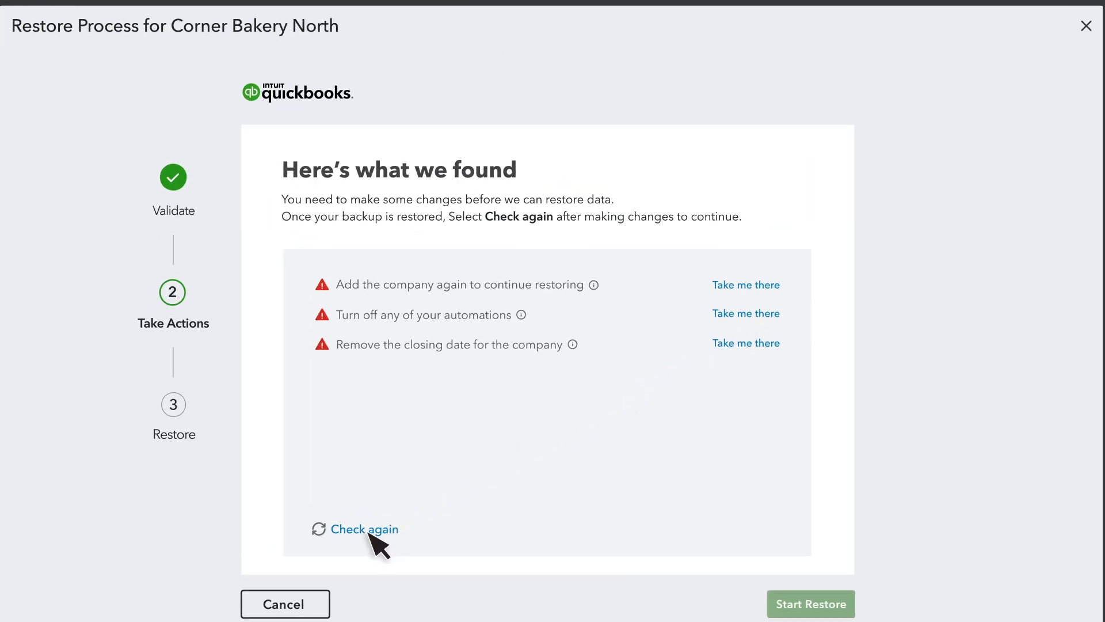
# Recheck requirements, acknowledge the data overwrite, and start the Corner Bakery North restore
pyautogui.click(363, 529)
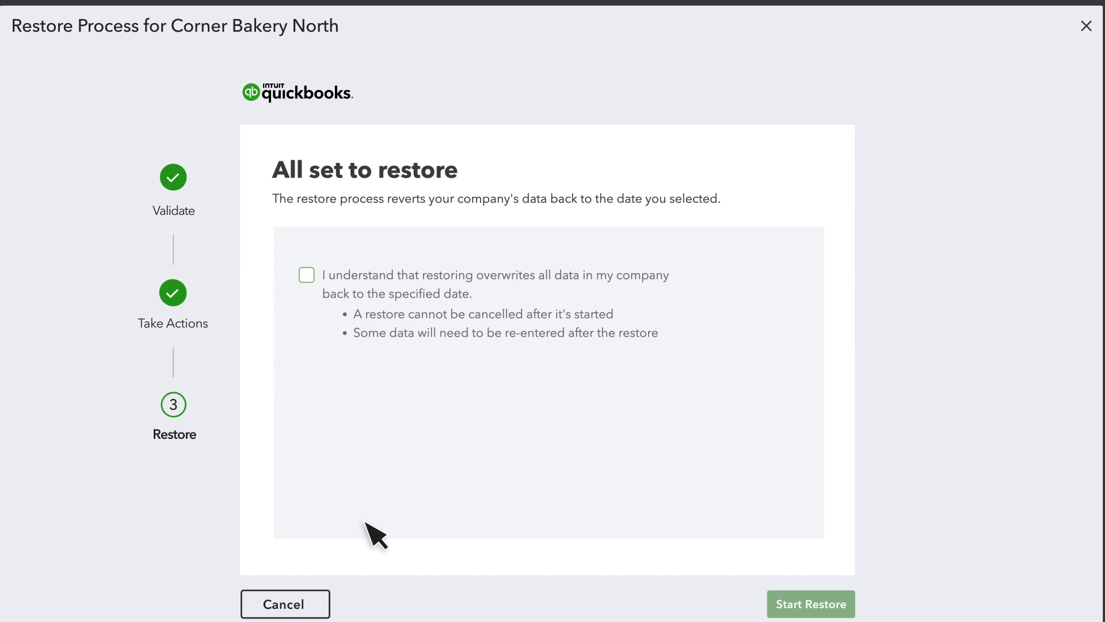
pyautogui.click(306, 275)
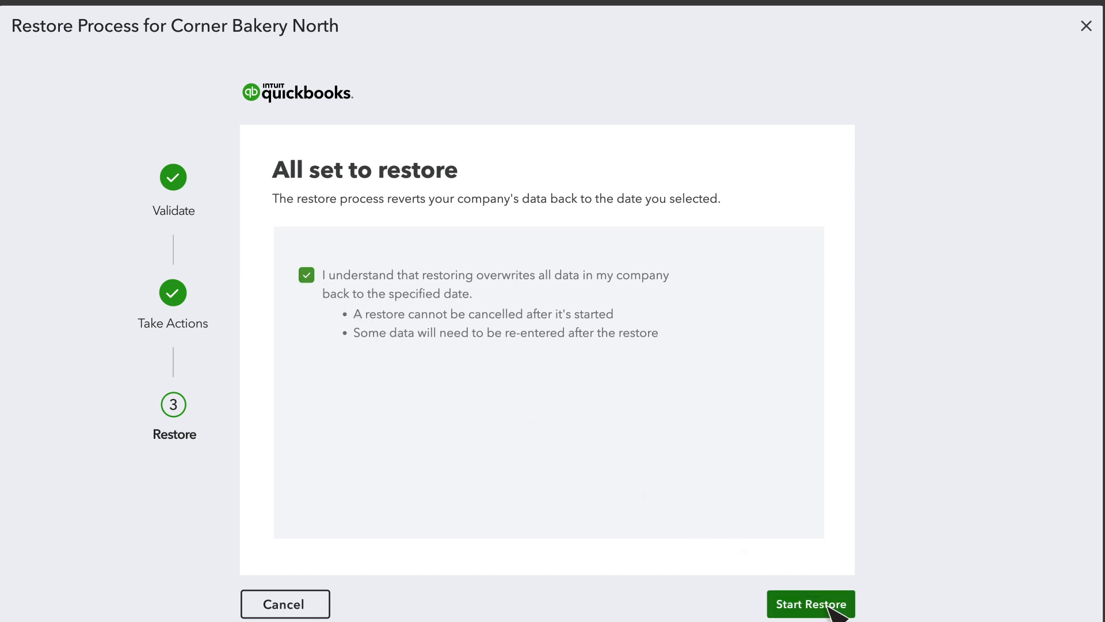
pyautogui.click(810, 603)
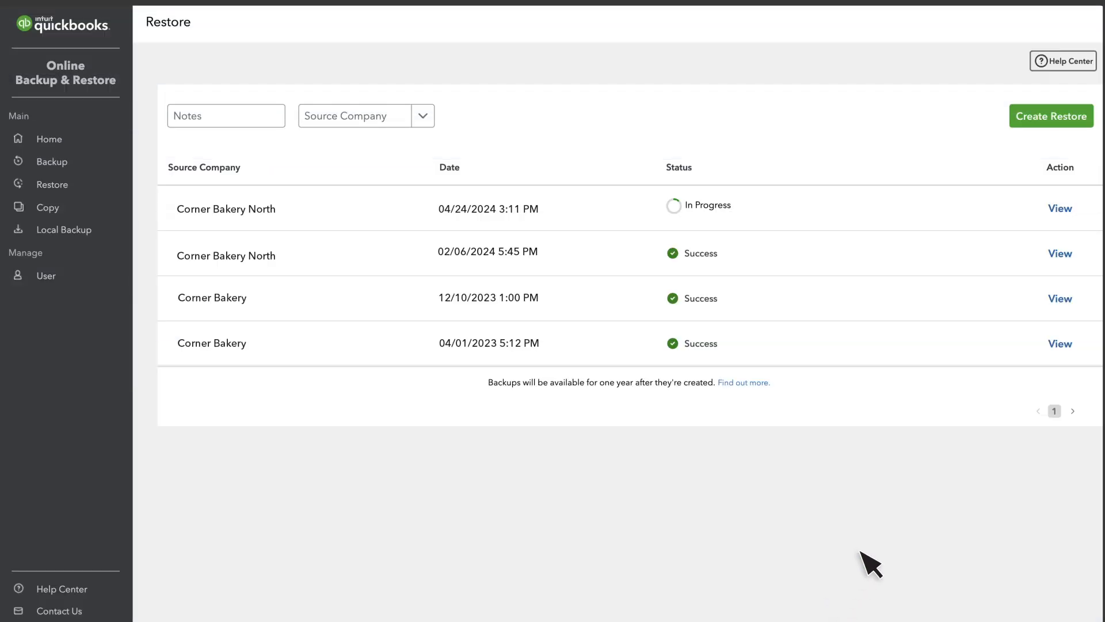
# View the in-progress Corner Bakery North restore details and record change counts
pyautogui.click(1059, 207)
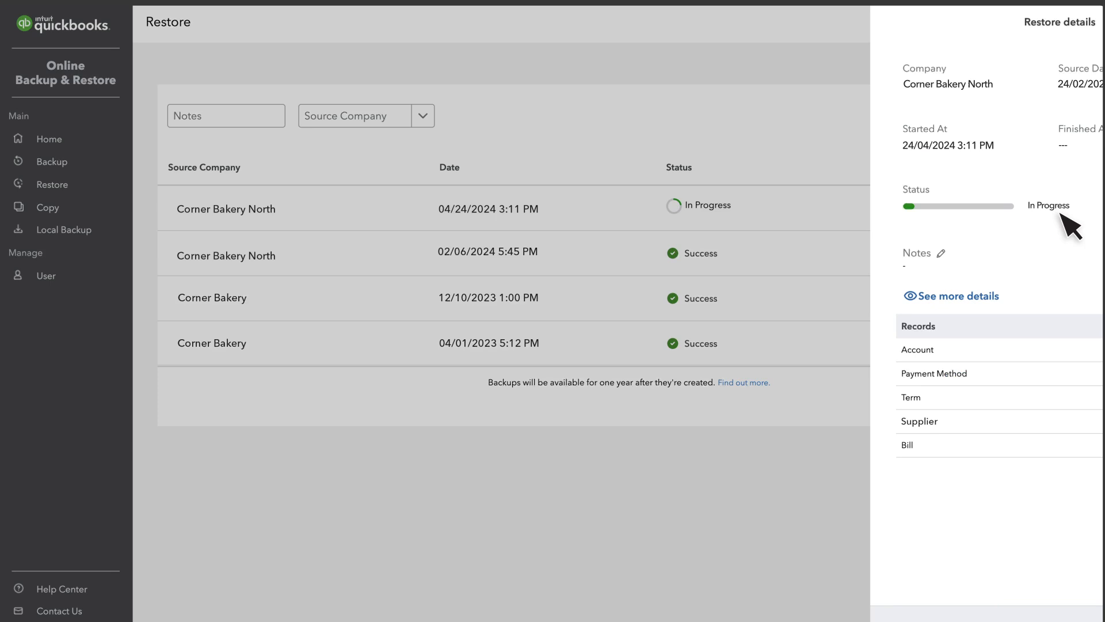
pyautogui.click(950, 295)
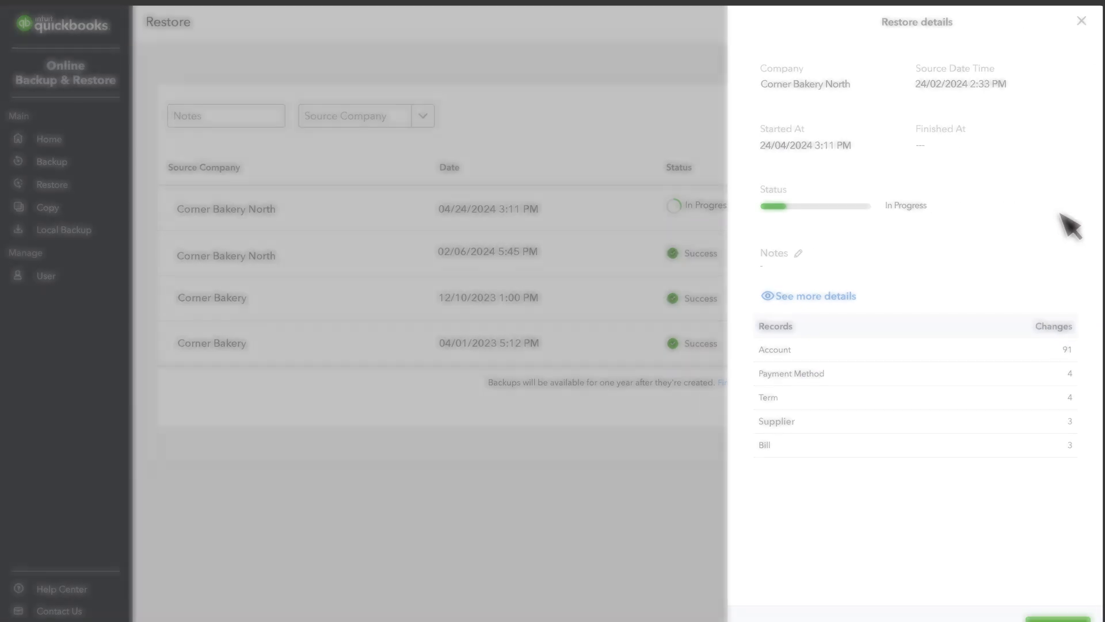